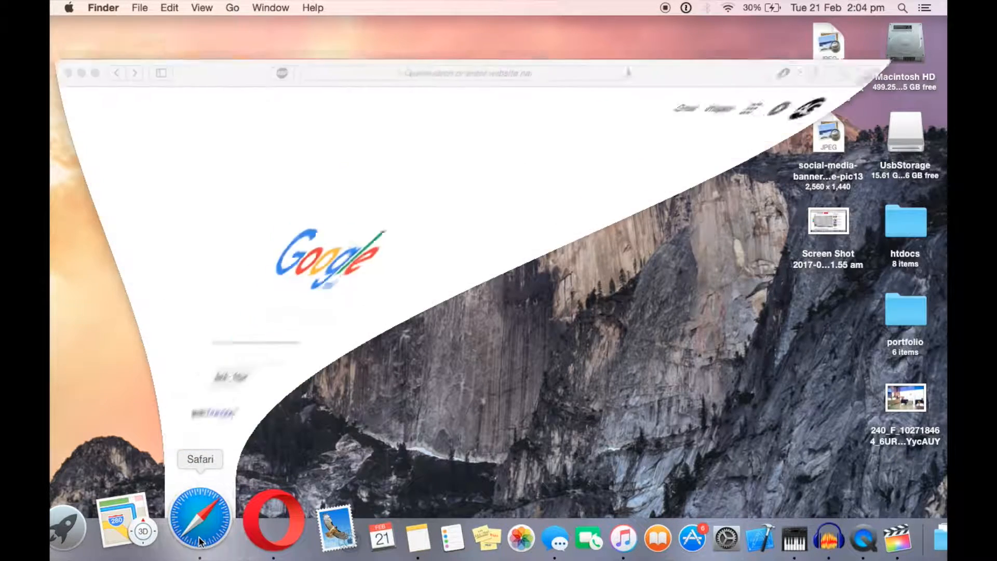
# - Focus the Safari window and bring up Safari's Preferences from the Safari menu
pyautogui.click(201, 518)
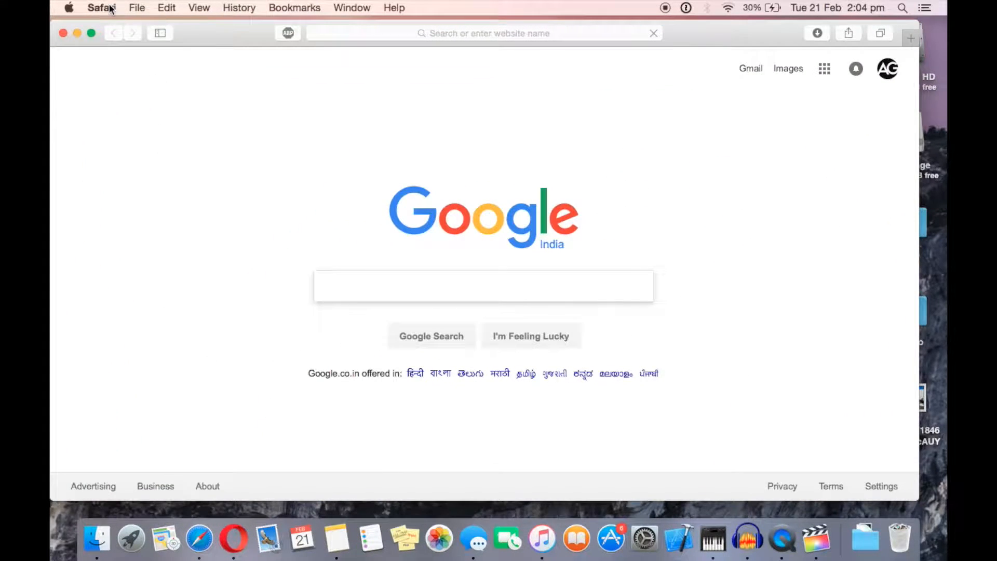
pyautogui.click(100, 7)
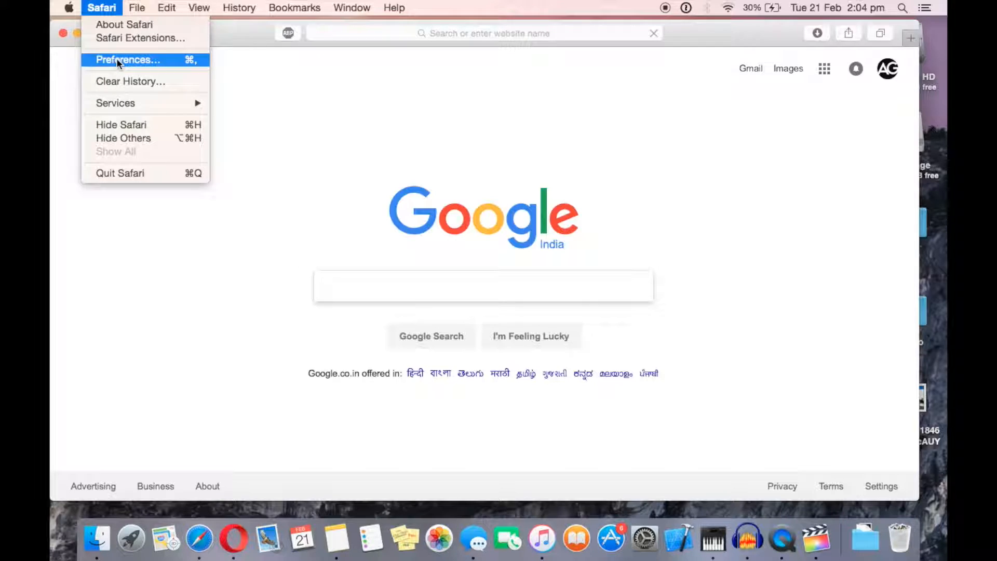
pyautogui.click(127, 59)
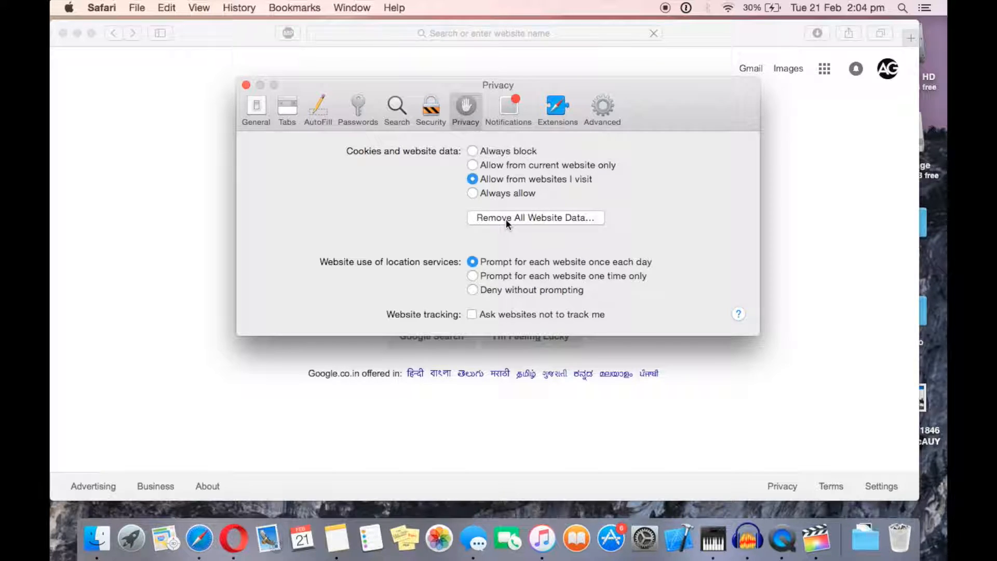
# - Remove All Website Data in the Privacy pane and confirm with Remove Now
pyautogui.click(535, 217)
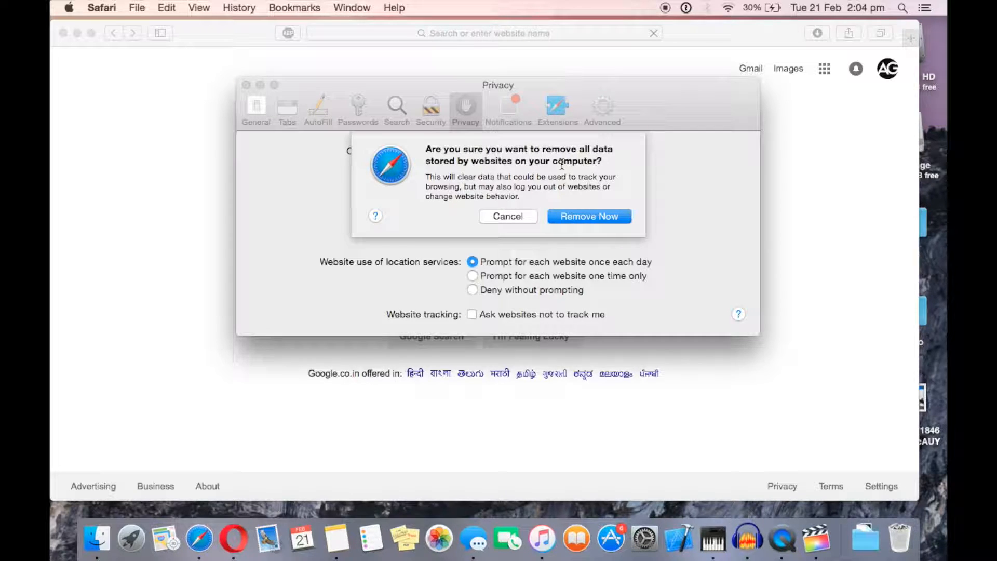
pyautogui.click(589, 216)
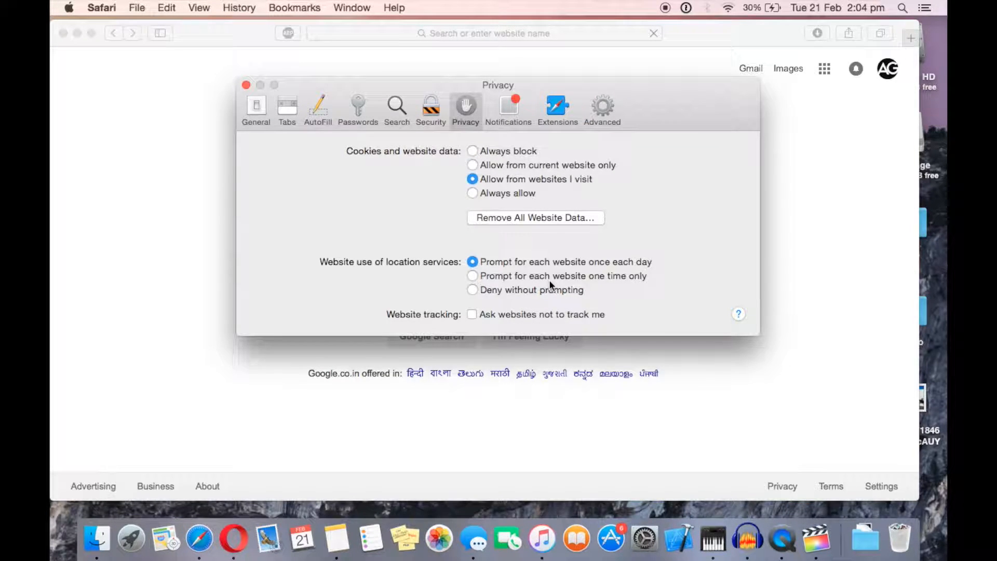
pyautogui.moveTo(543, 273)
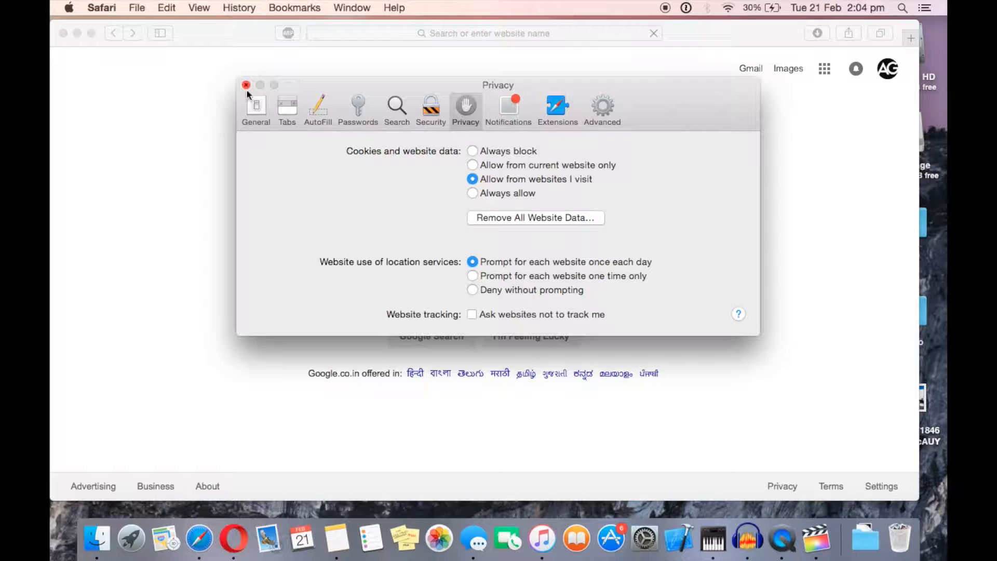
# - Close the Preferences window and the Safari window, leaving the desktop
pyautogui.click(245, 84)
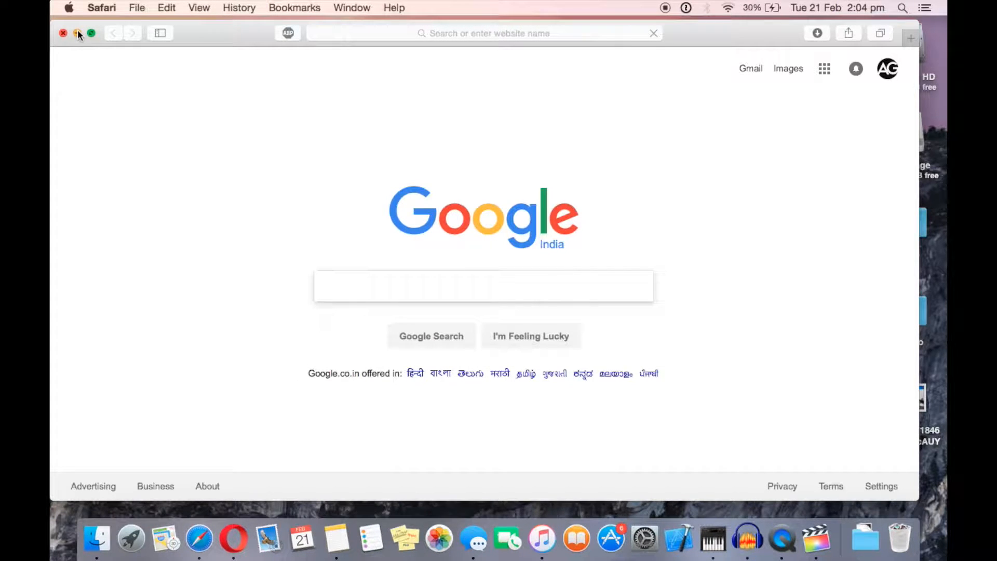
pyautogui.click(63, 34)
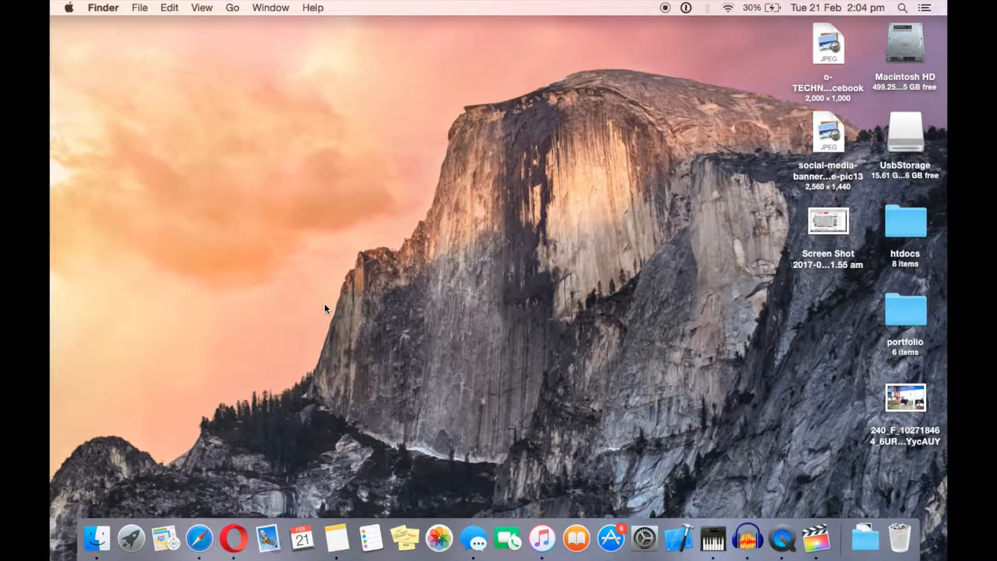